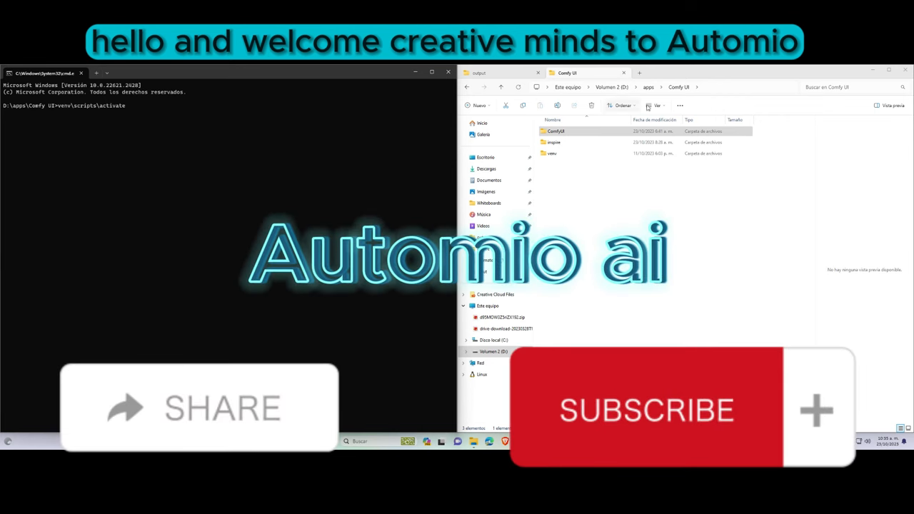
Download the raw 'angels robotics tutorial 24102023.json' workflow file from GitHub.
{"action": "left_click", "coordinate": [642, 86]}
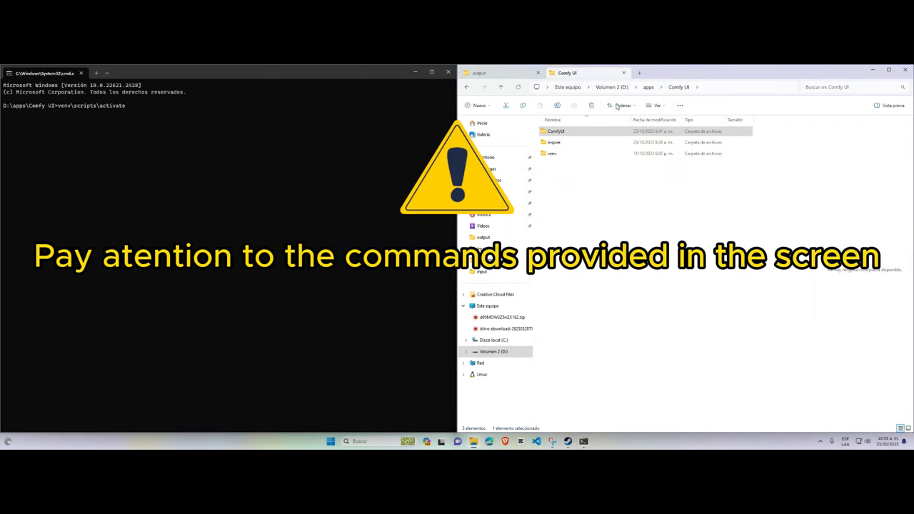
{"action": "left_click", "coordinate": [551, 153]}
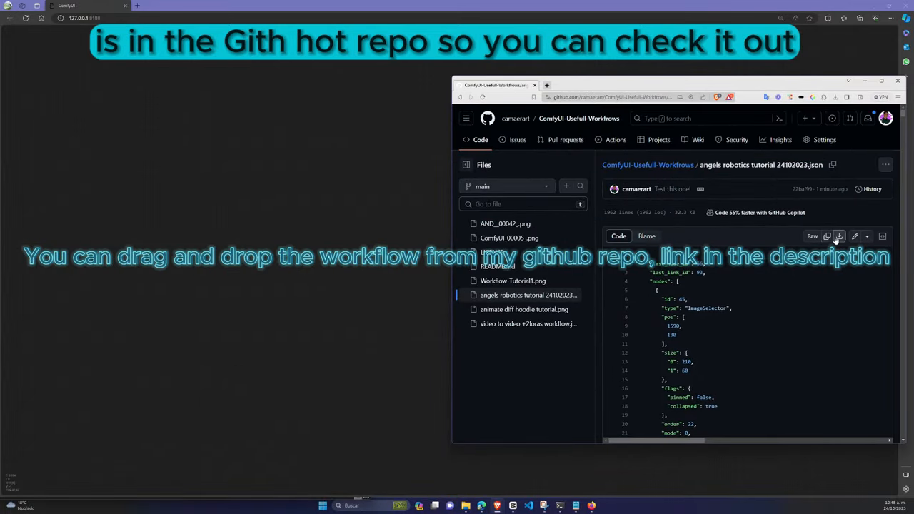
{"action": "left_click", "coordinate": [839, 237]}
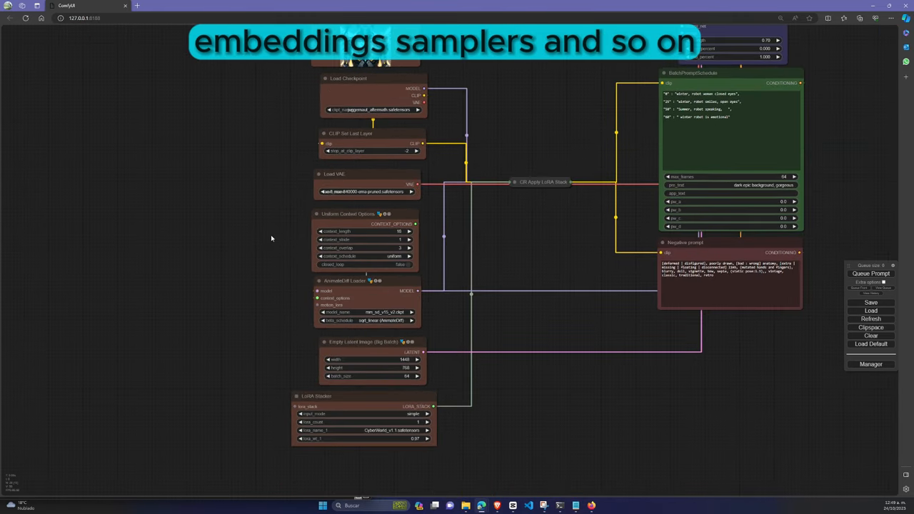
{"action": "mouse_move", "coordinate": [424, 452]}
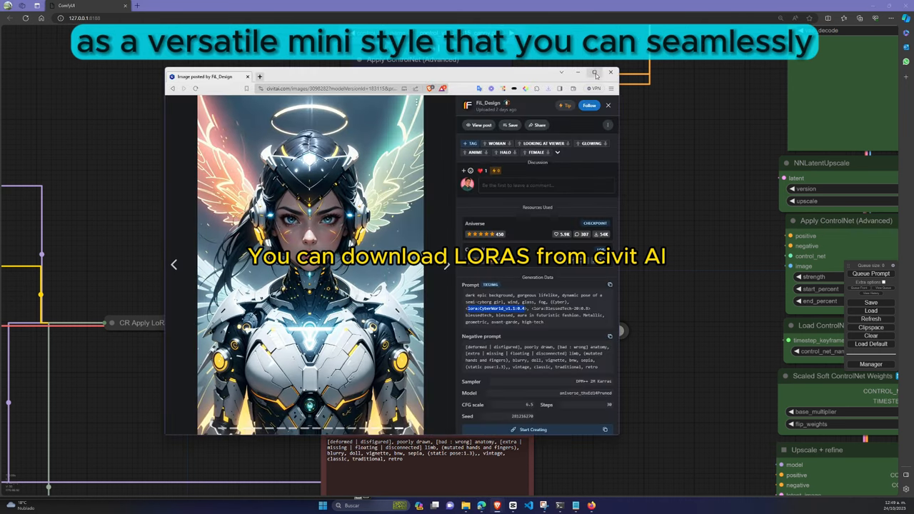
Maximize the angel image post and follow the Cyber World LoRA under Resources Used.
{"action": "left_click", "coordinate": [594, 72]}
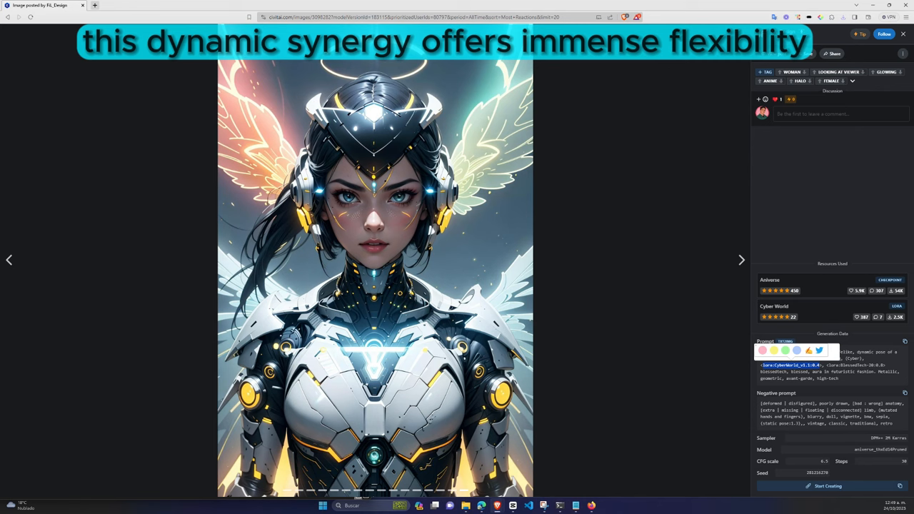
{"action": "left_click", "coordinate": [773, 306]}
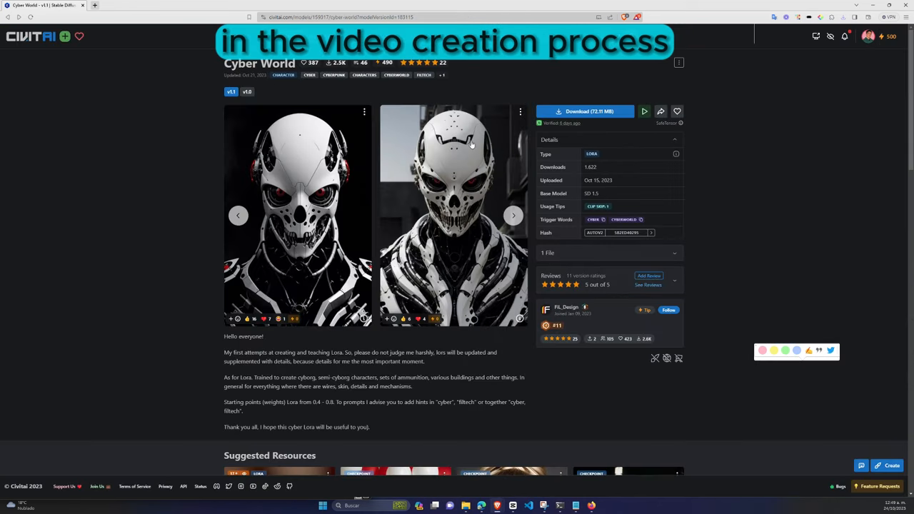
{"action": "left_click", "coordinate": [593, 219]}
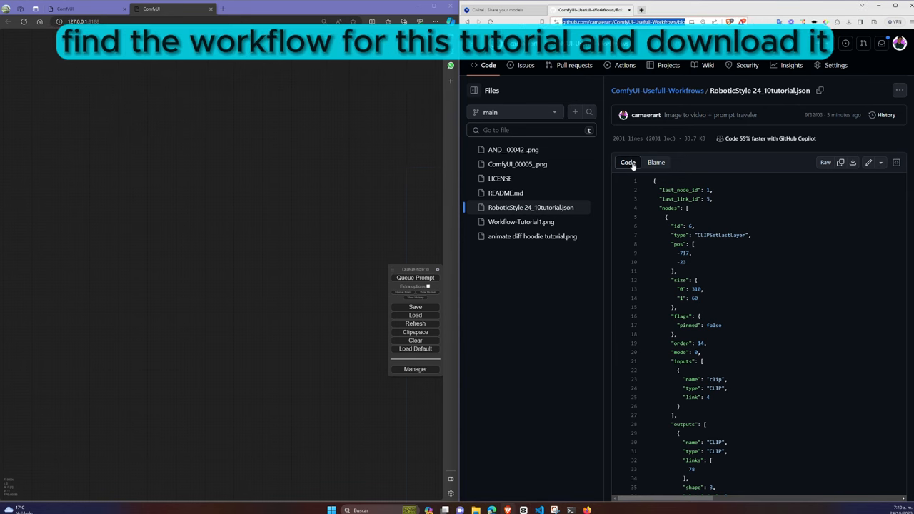
{"action": "mouse_move", "coordinate": [828, 186]}
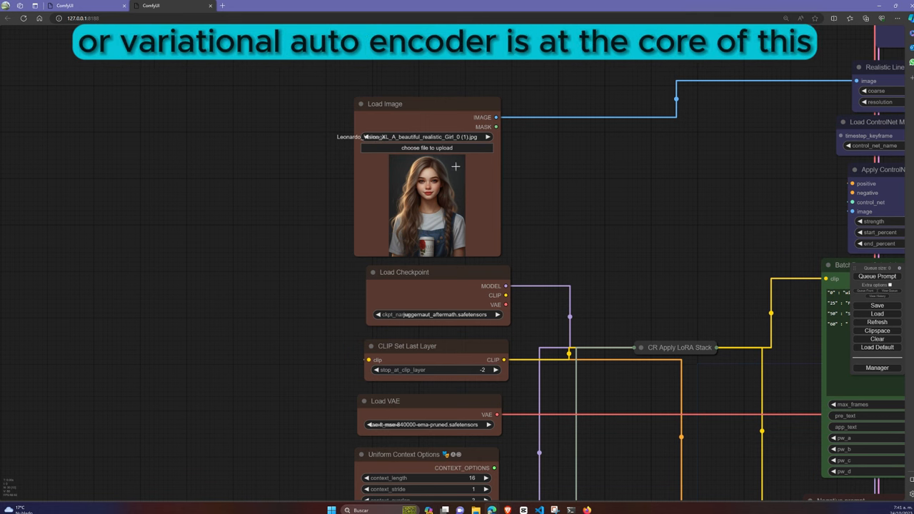
Set the checkpoint to dreamshaper_8 and the VAE to dreamshaper_631BakedVae, then pan to the remaining nodes.
{"action": "left_click", "coordinate": [426, 148]}
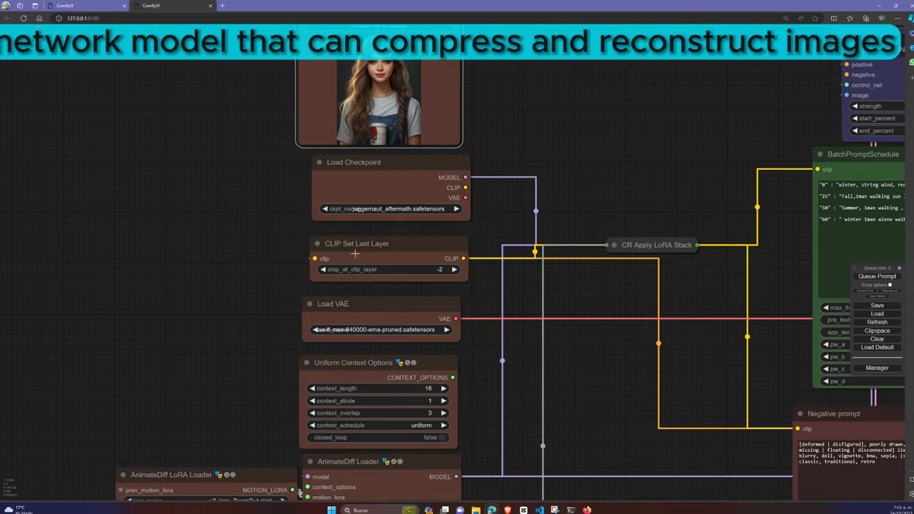
{"action": "left_click", "coordinate": [380, 329]}
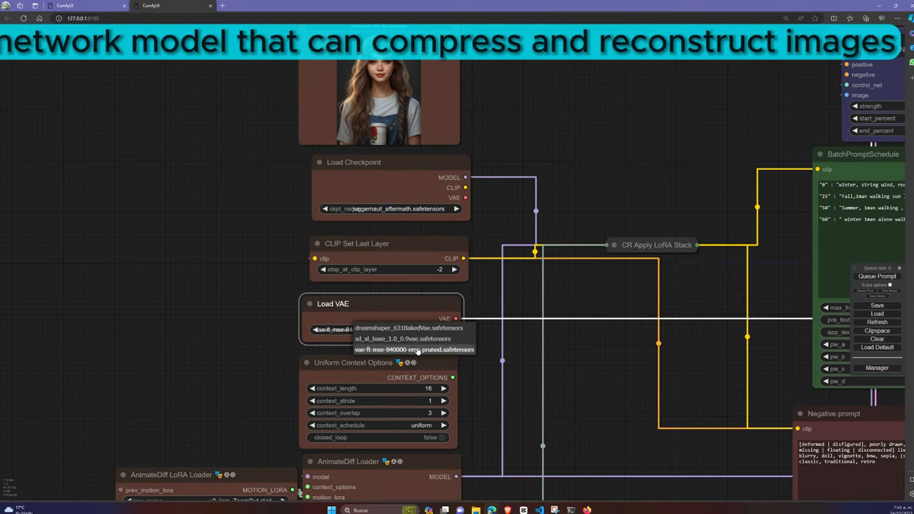
{"action": "left_click", "coordinate": [409, 326]}
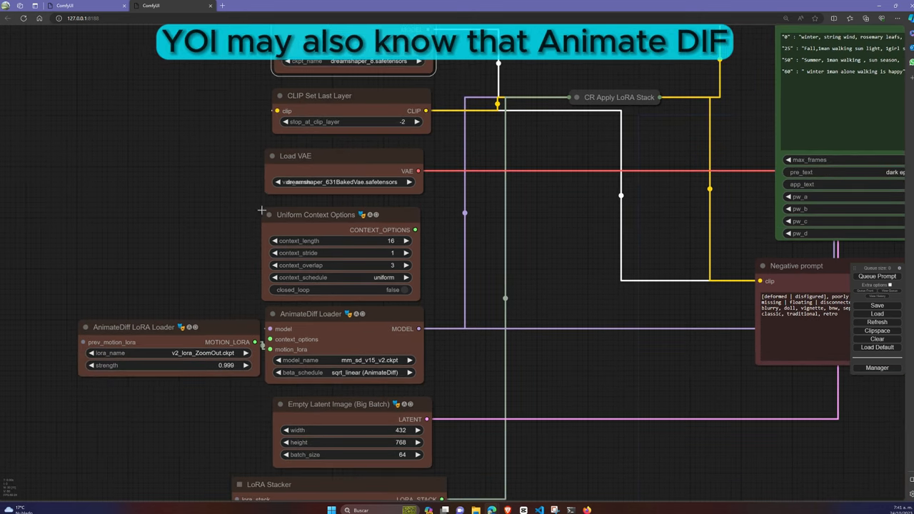
{"action": "left_click_drag", "start_coordinate": [415, 229], "coordinate": [328, 303]}
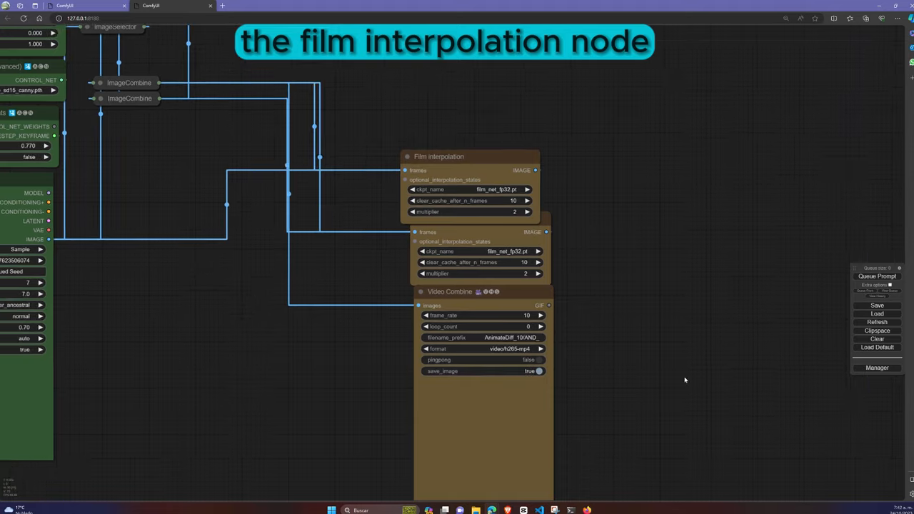
Inspect the film interpolation nodes feeding the h265 mp4 Video Combine node.
{"action": "left_click", "coordinate": [876, 366]}
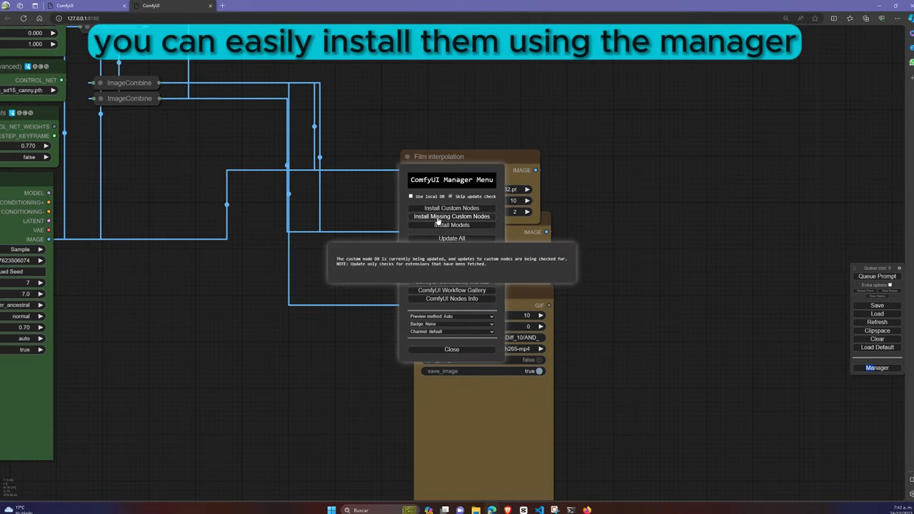
{"action": "left_click", "coordinate": [451, 216]}
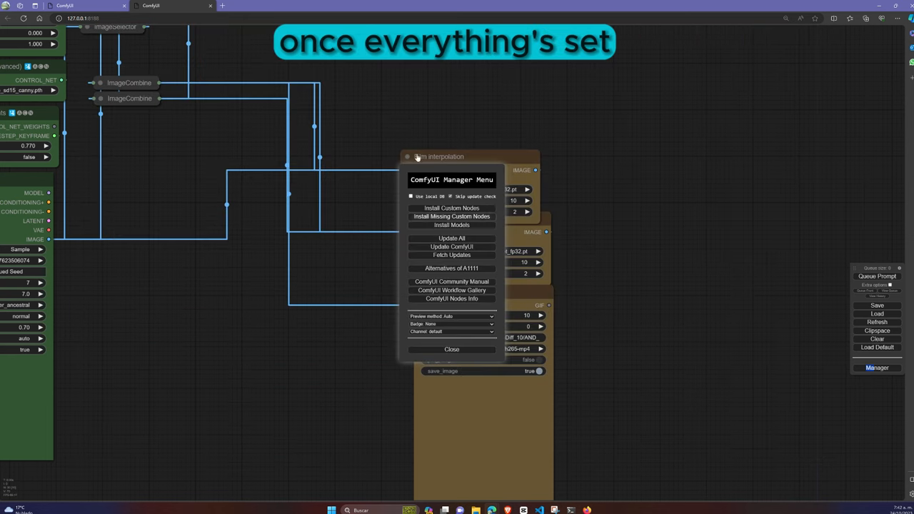
{"action": "left_click", "coordinate": [451, 349]}
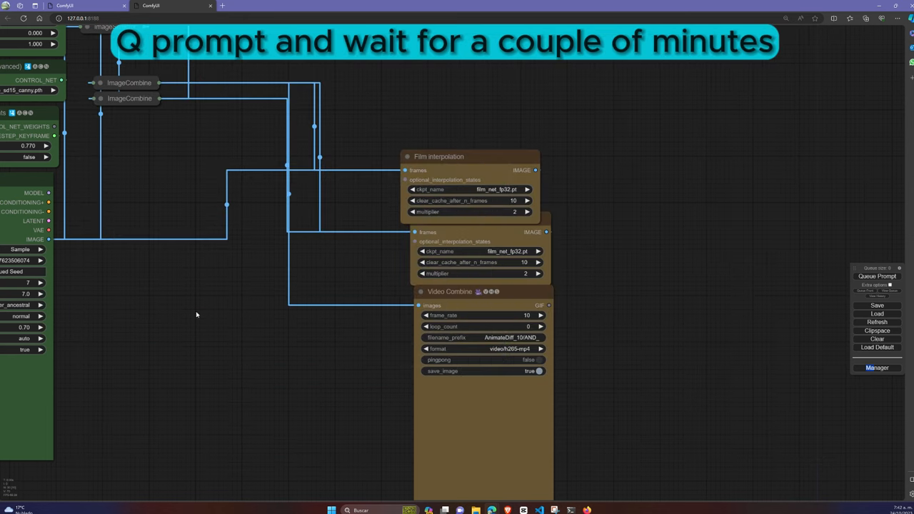